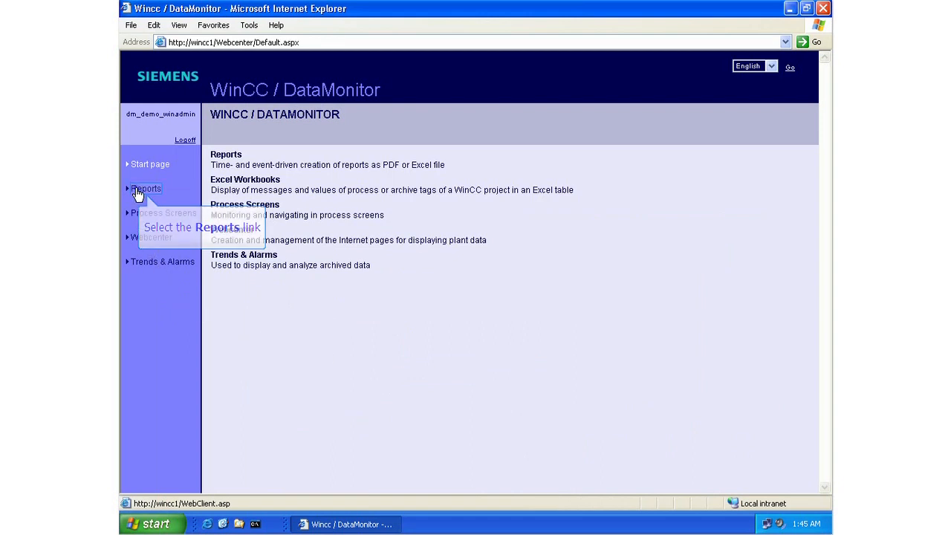
Reach the Excel Workbooks configuration page under Reports.
click(146, 188)
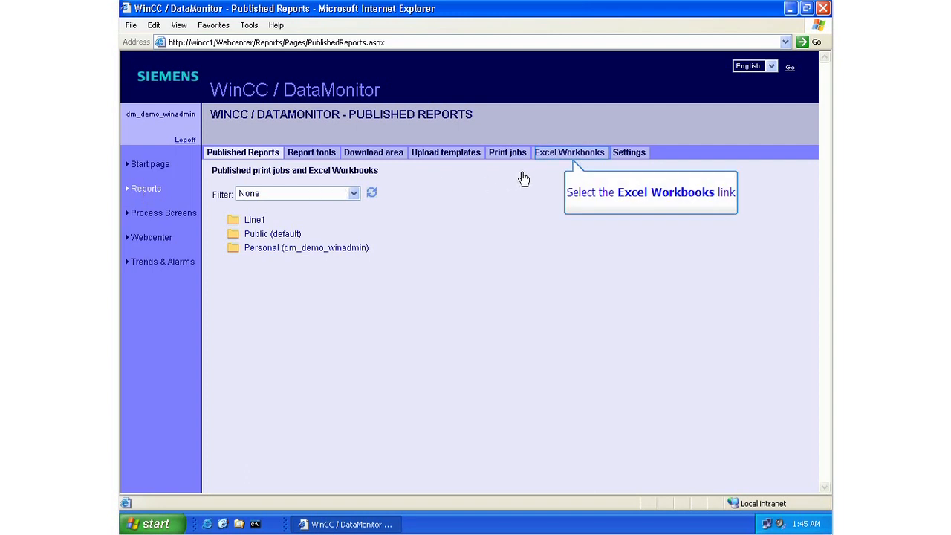
click(569, 151)
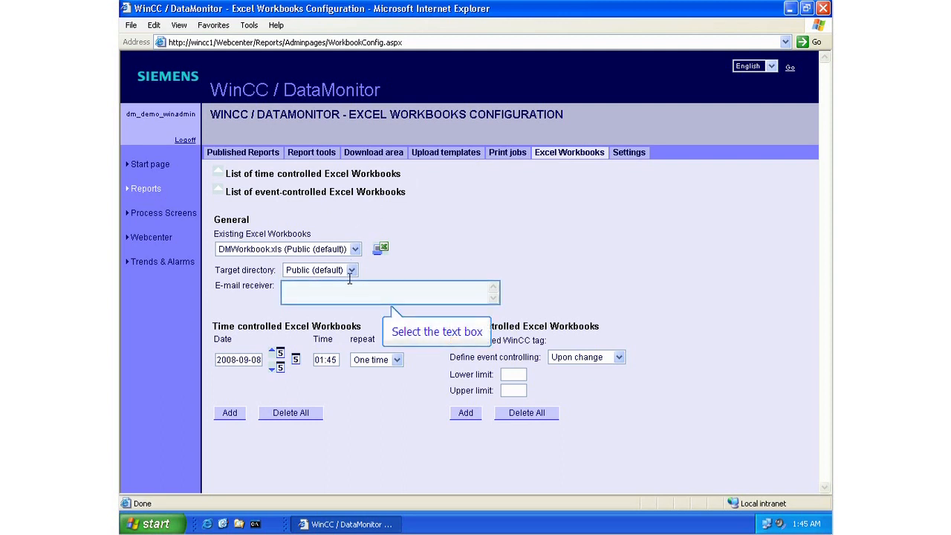
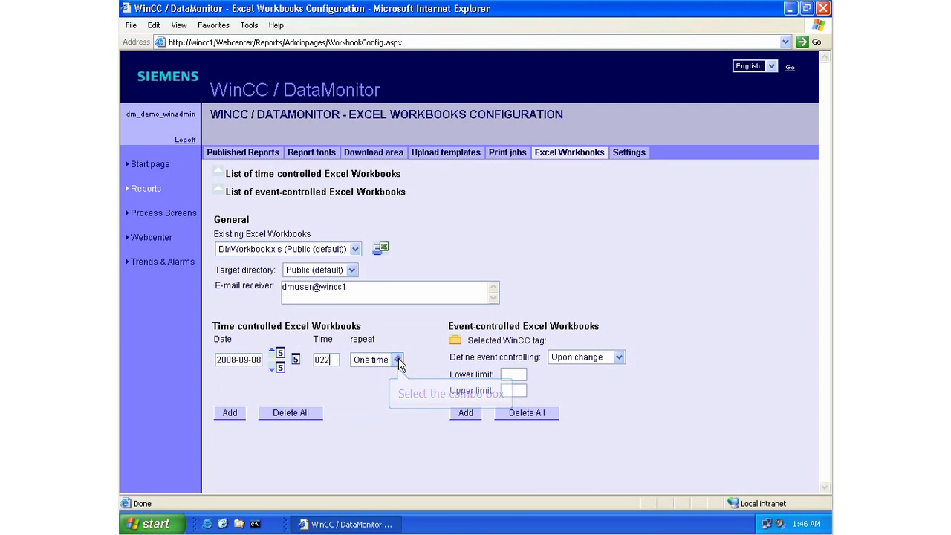
click(398, 359)
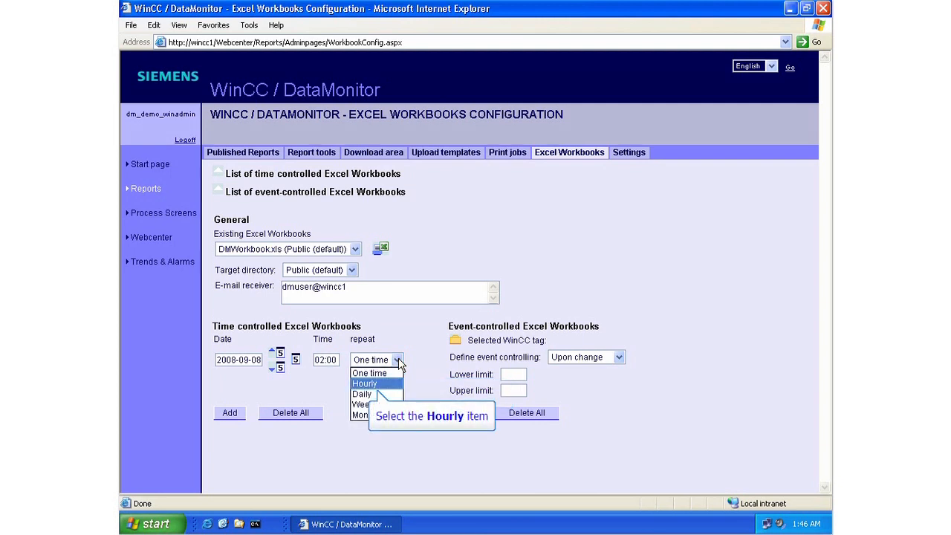
mouse_move(371, 383)
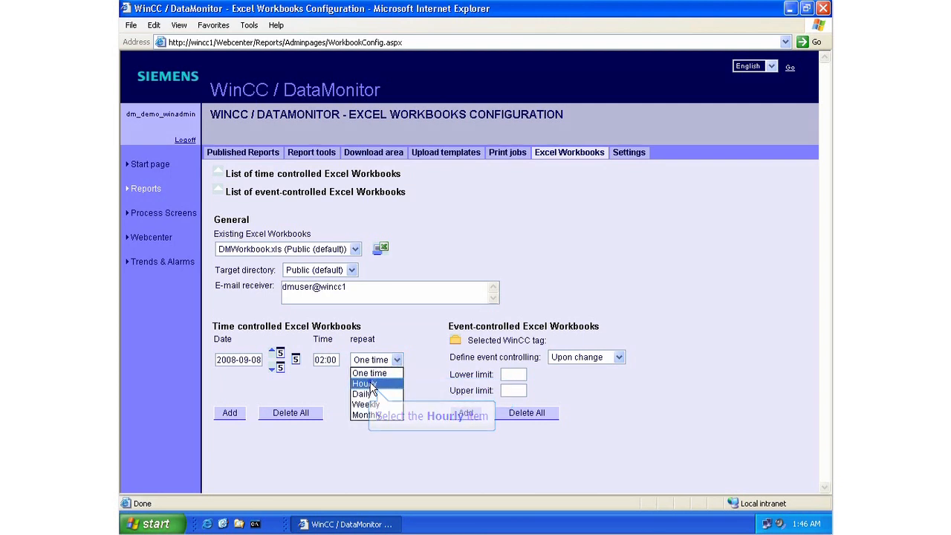
click(365, 383)
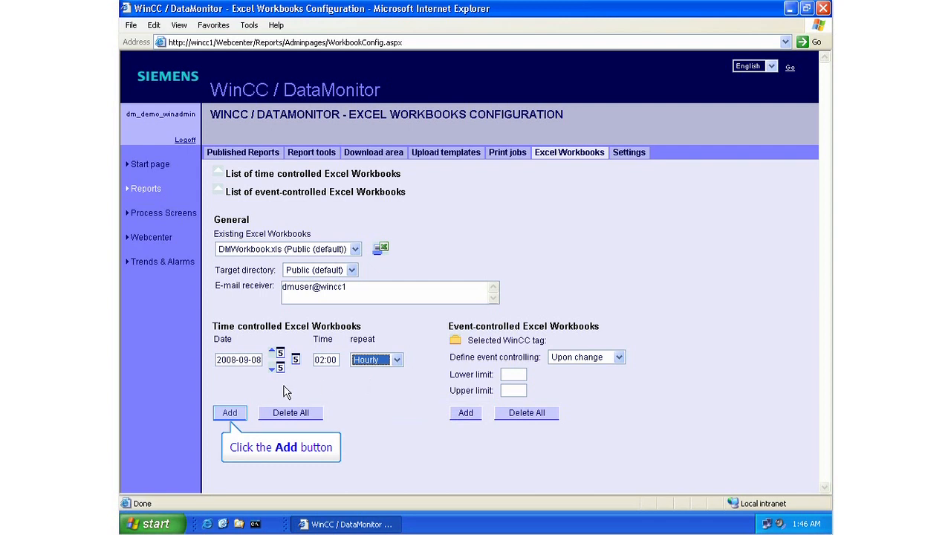
click(229, 413)
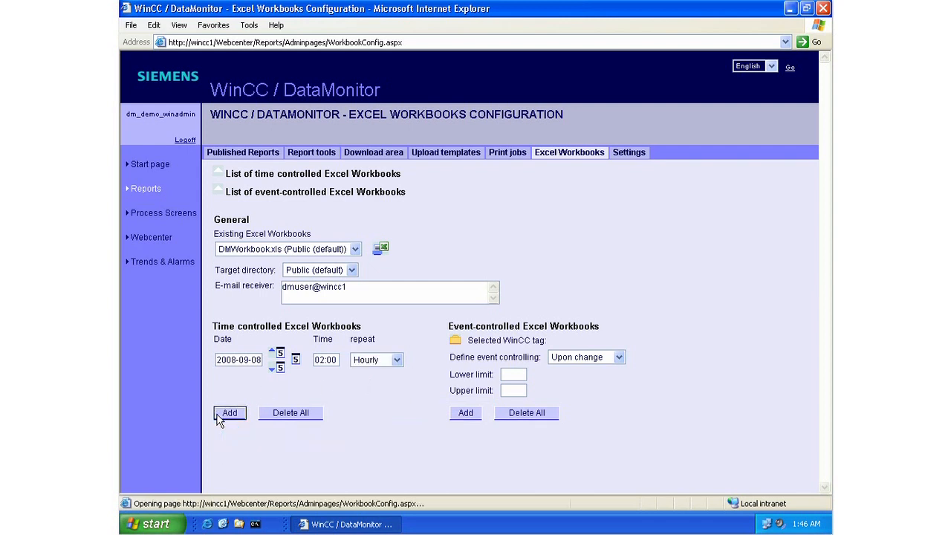
click(229, 413)
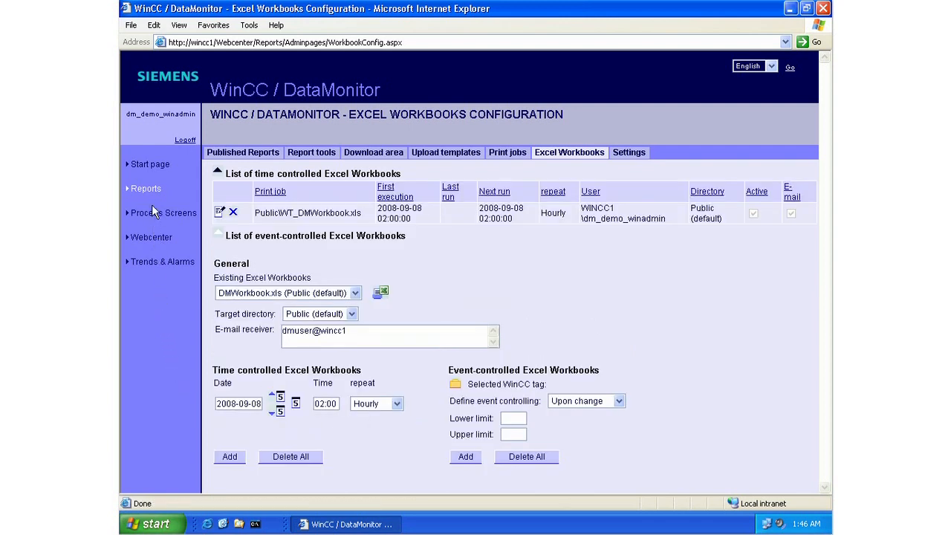
click(150, 163)
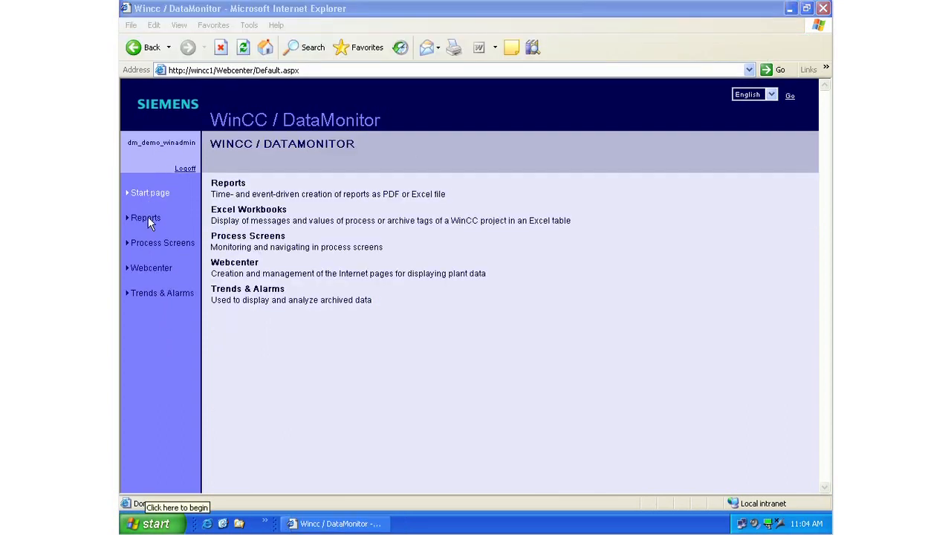
mouse_move(149, 437)
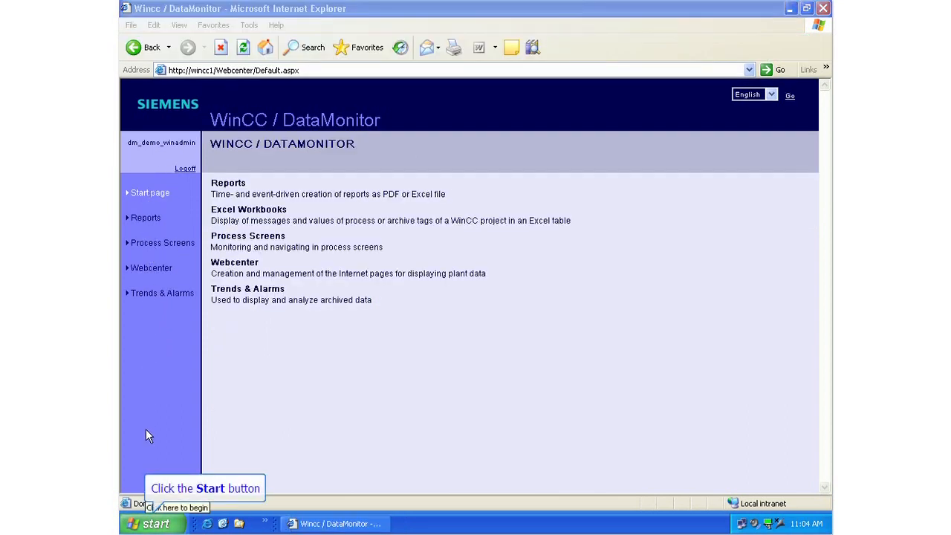
Expand the Programs list in the Start menu showing Outlook Express.
click(155, 523)
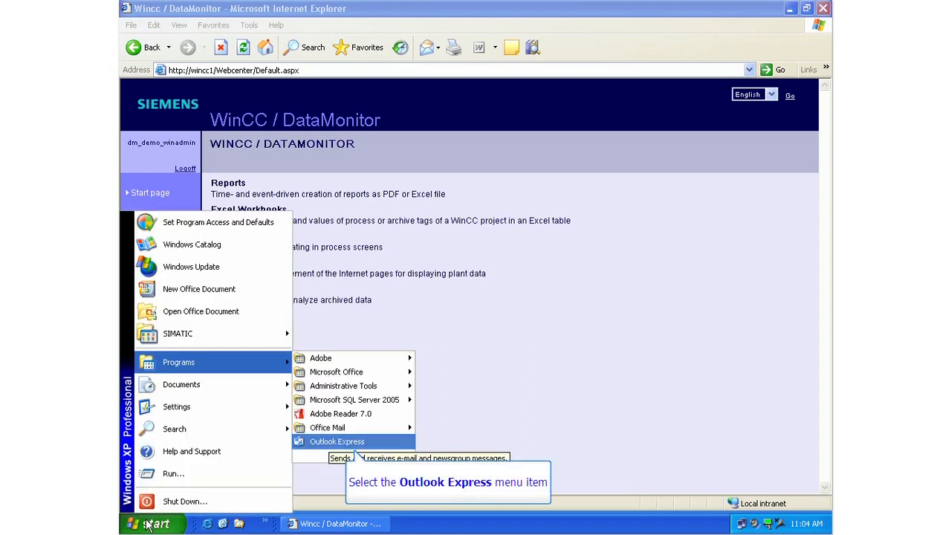
mouse_move(332, 441)
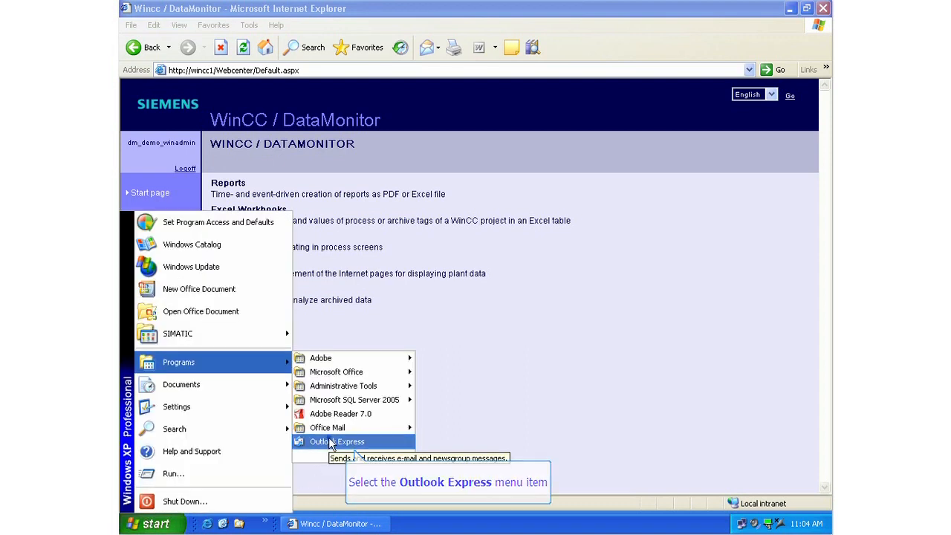